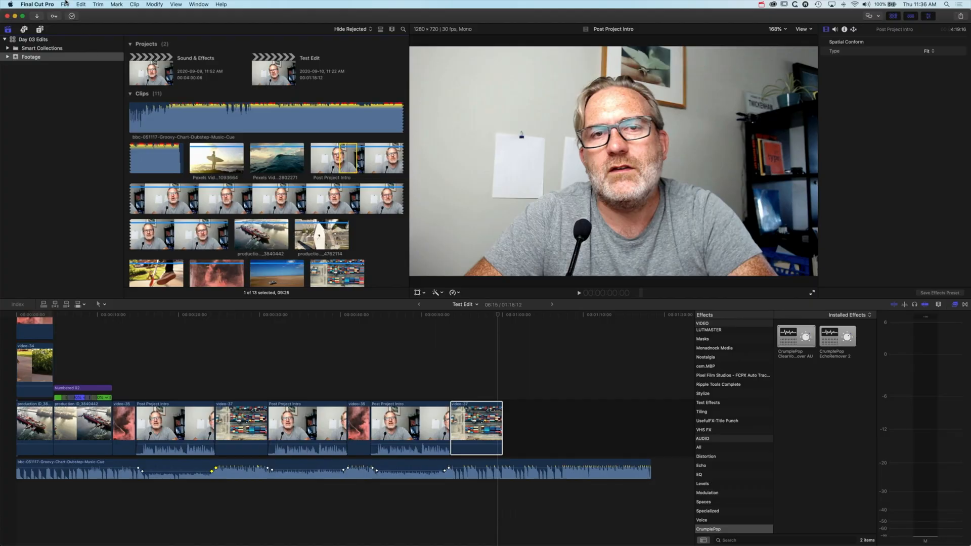
Create a new event named 'Images' from the File menu.
{"action": "left_click", "coordinate": [64, 4]}
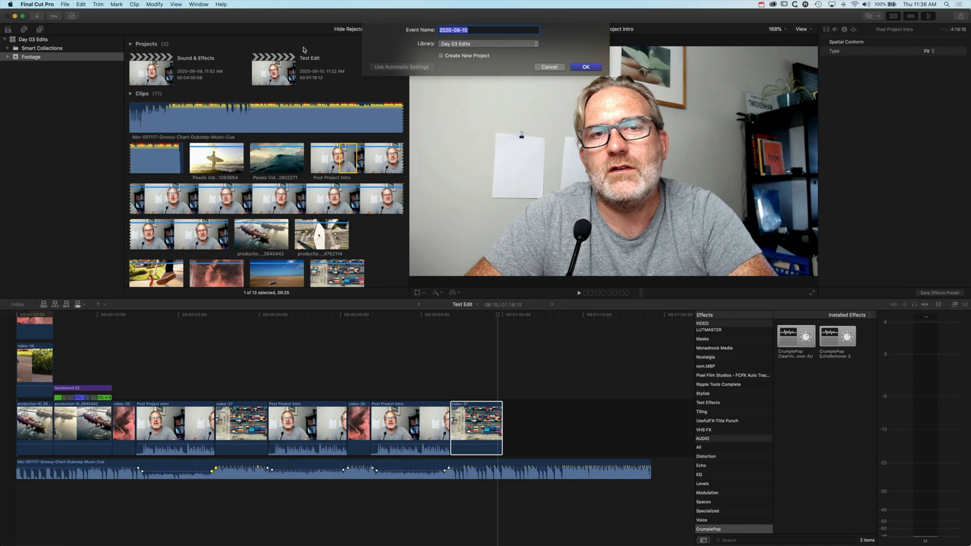
{"action": "type", "text": "Images"}
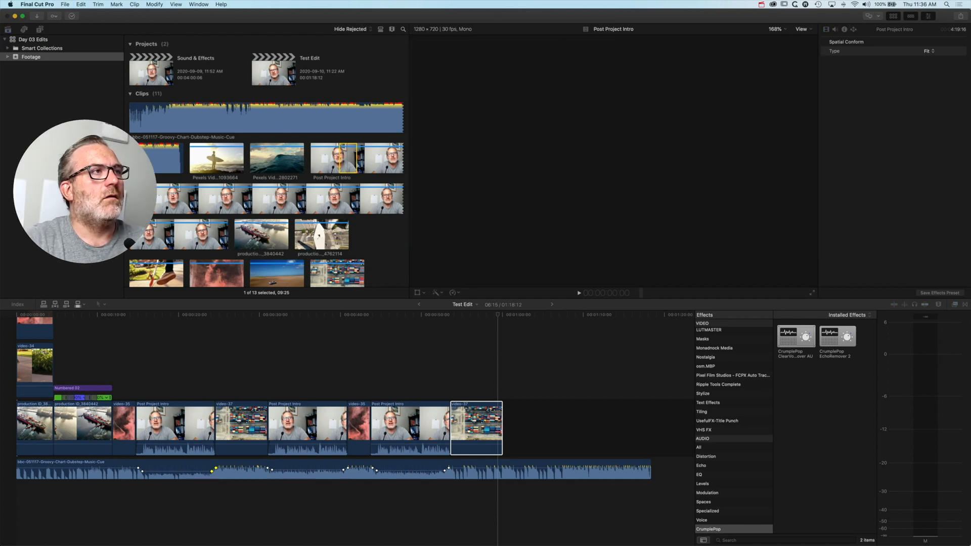
Select the Silhouettes JPG photos in Finder and drag them into the Images event.
{"action": "left_click", "coordinate": [30, 65]}
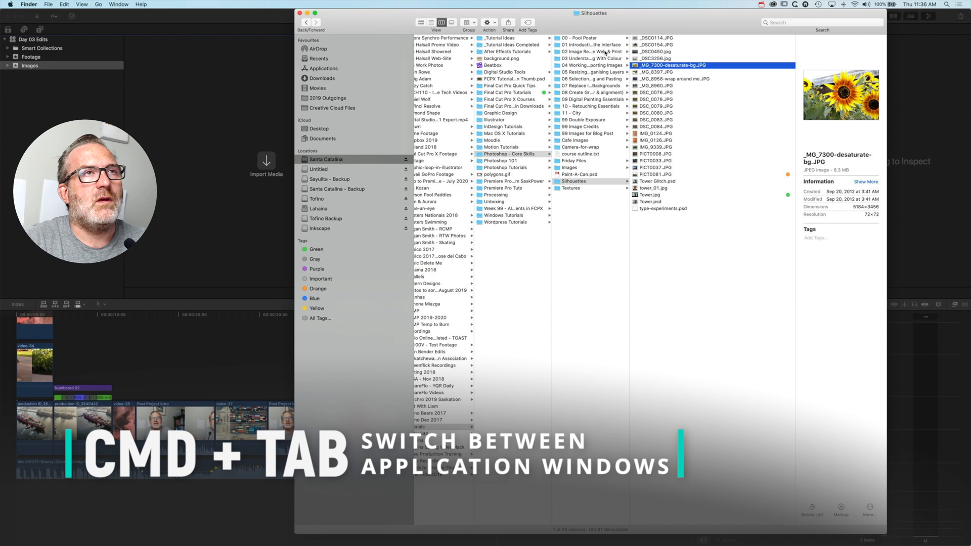
{"action": "left_click", "coordinate": [657, 38]}
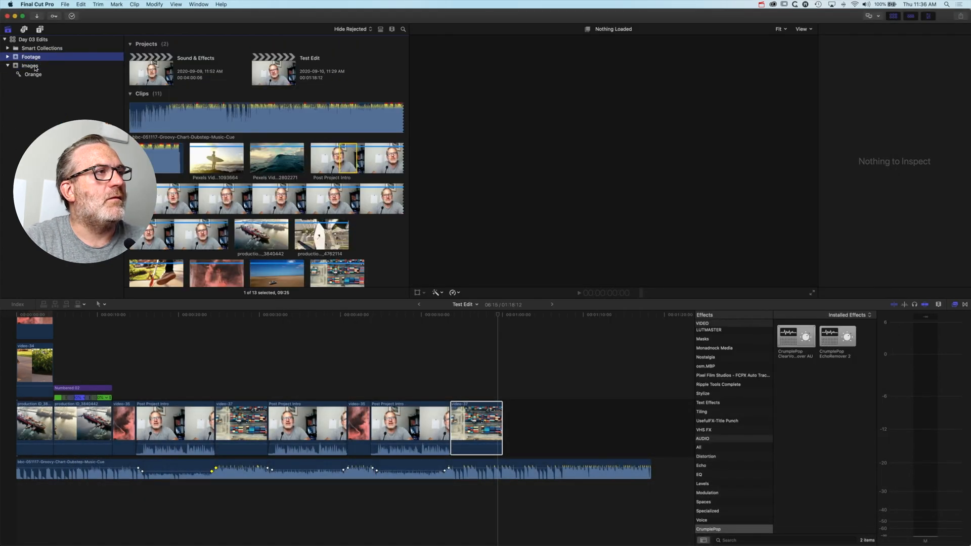
Open the Images event and preview the road closed, tile mosaic, steel tower and airplane photos.
{"action": "left_click", "coordinate": [30, 66]}
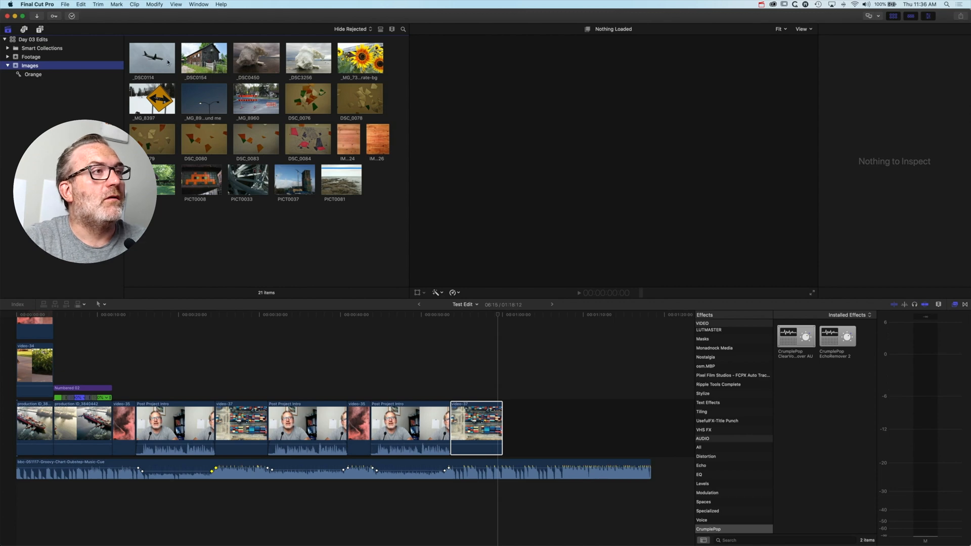
{"action": "left_click", "coordinate": [256, 98]}
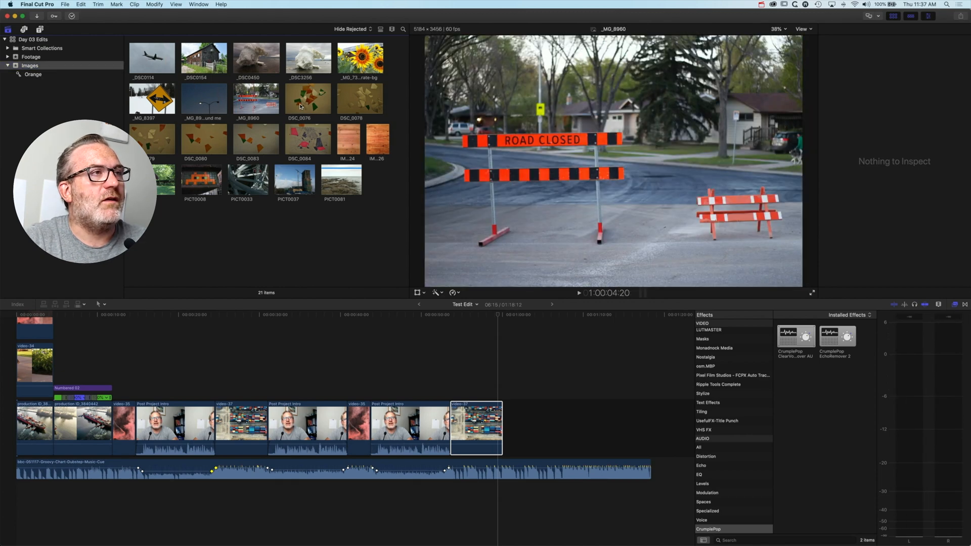
{"action": "left_click", "coordinate": [201, 180]}
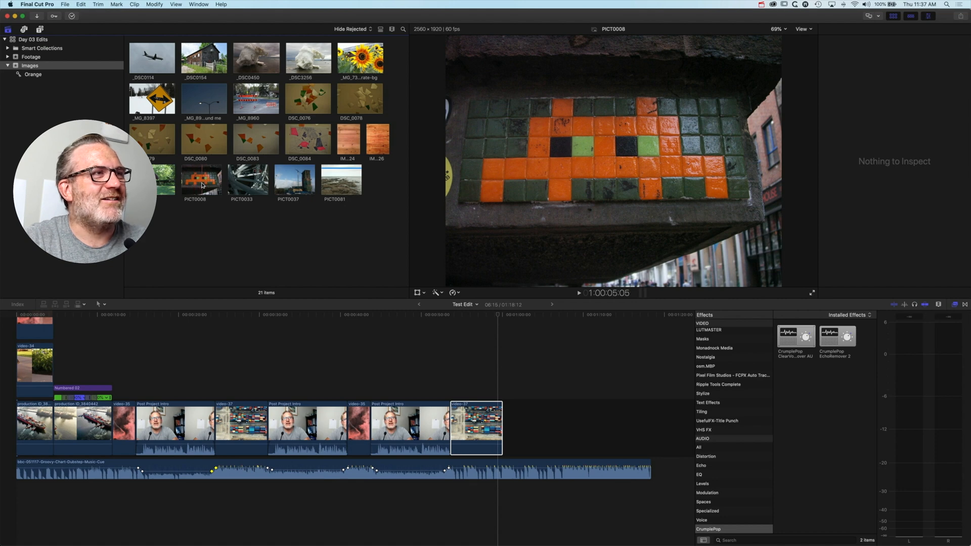
{"action": "left_click", "coordinate": [241, 179]}
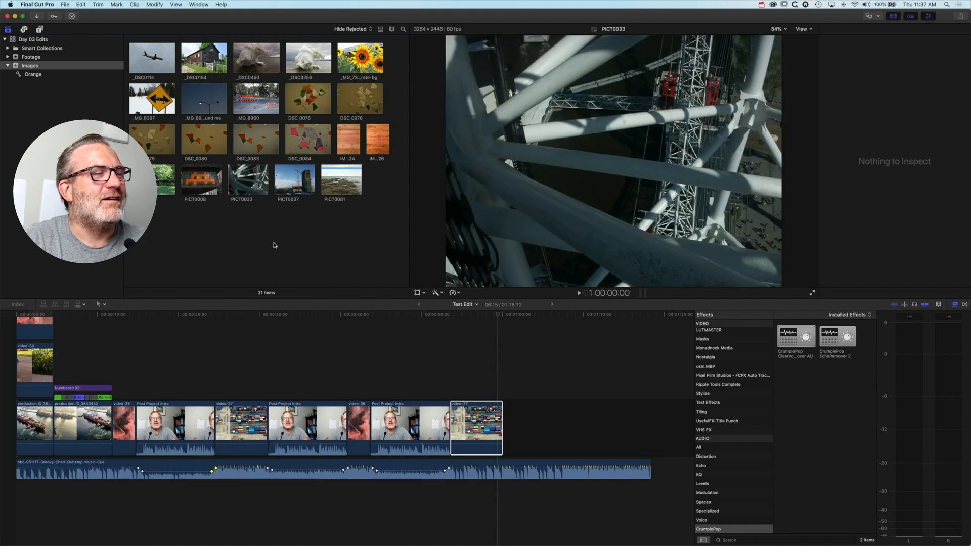
{"action": "left_click", "coordinate": [152, 57]}
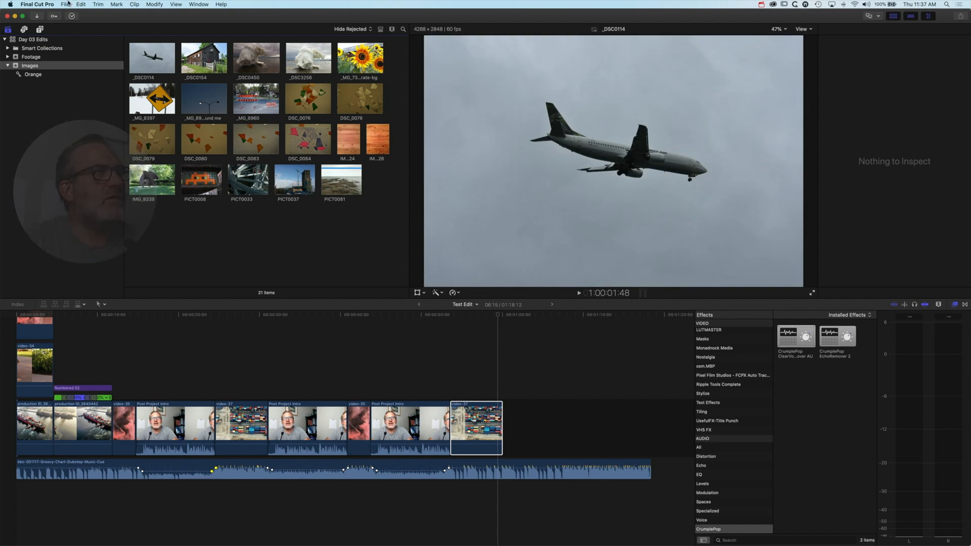
Create a new project named 'Image Sequence' in the Images event.
{"action": "left_click", "coordinate": [65, 5]}
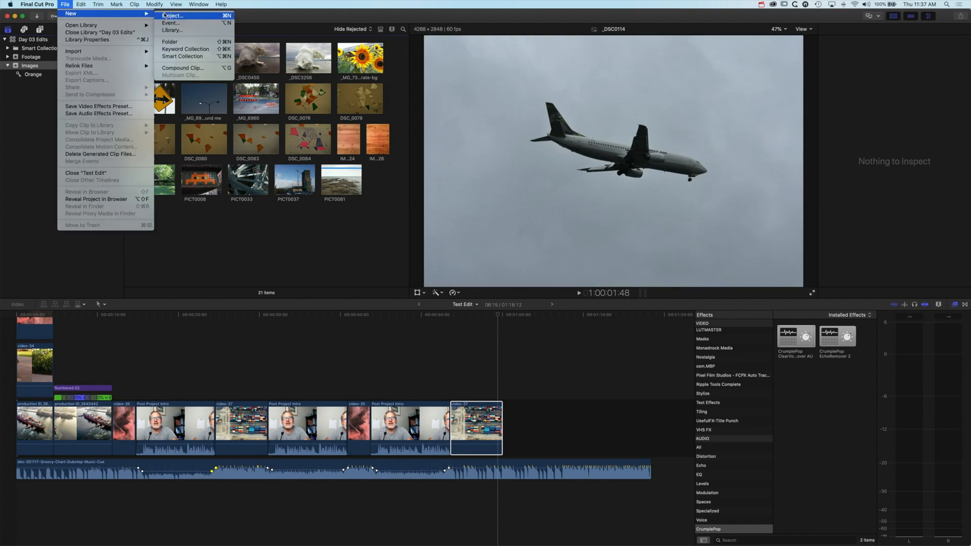
{"action": "left_click", "coordinate": [172, 15]}
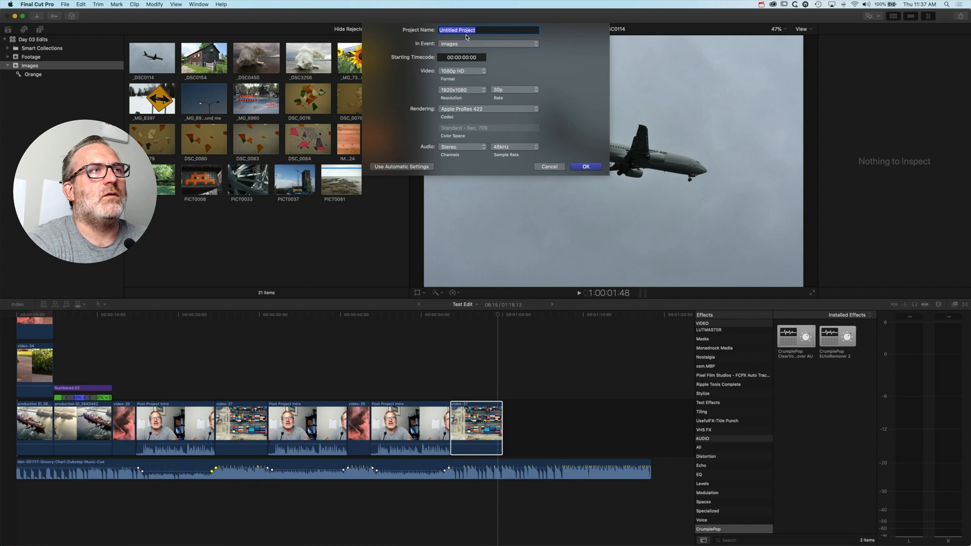
{"action": "type", "text": "Image Sequence"}
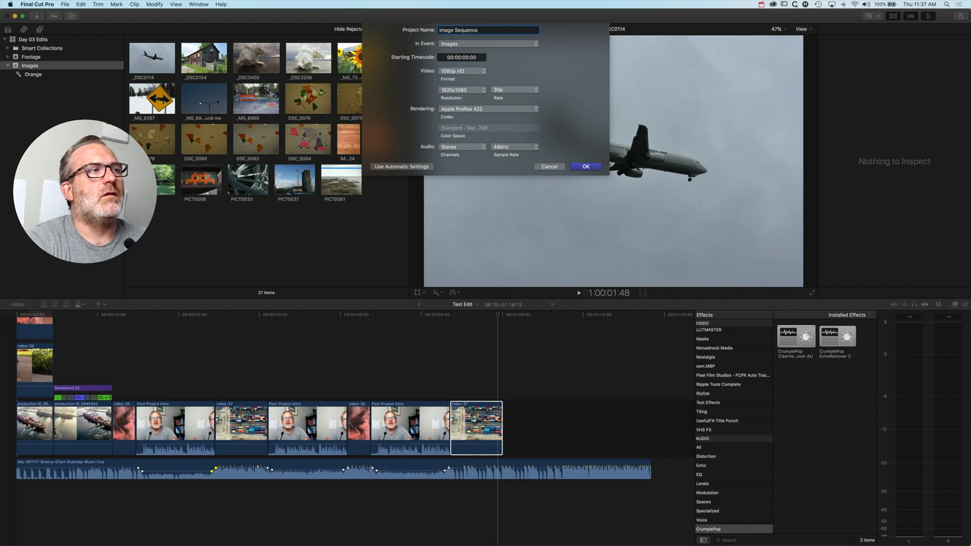
{"action": "left_click", "coordinate": [584, 166]}
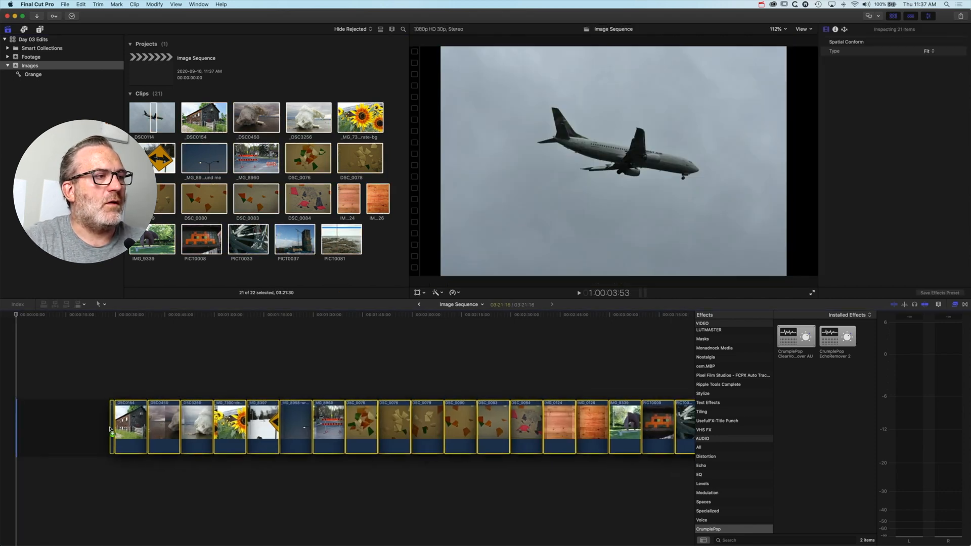
Show the Video Inspector for all 21 selected photo clips and fit the timeline.
{"action": "left_click", "coordinate": [824, 29]}
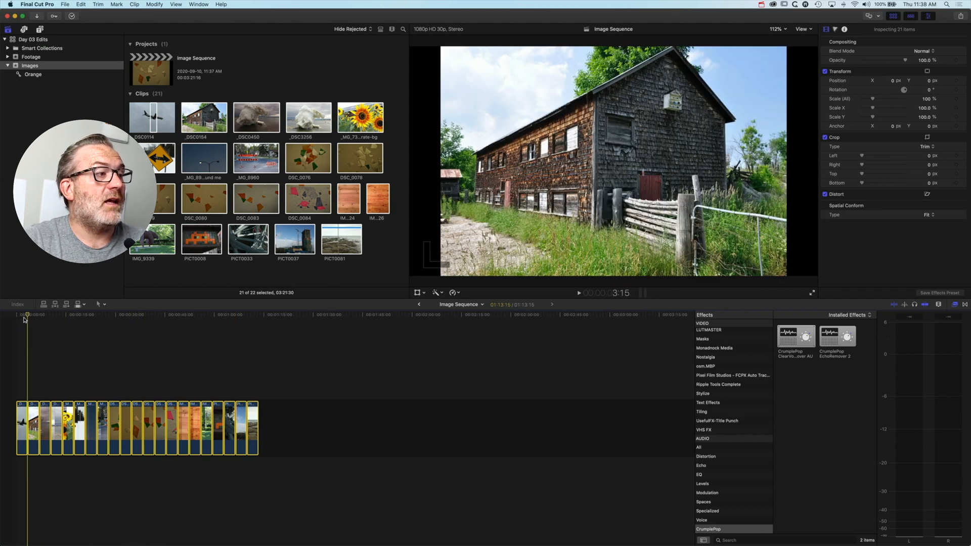
{"action": "left_click", "coordinate": [72, 315]}
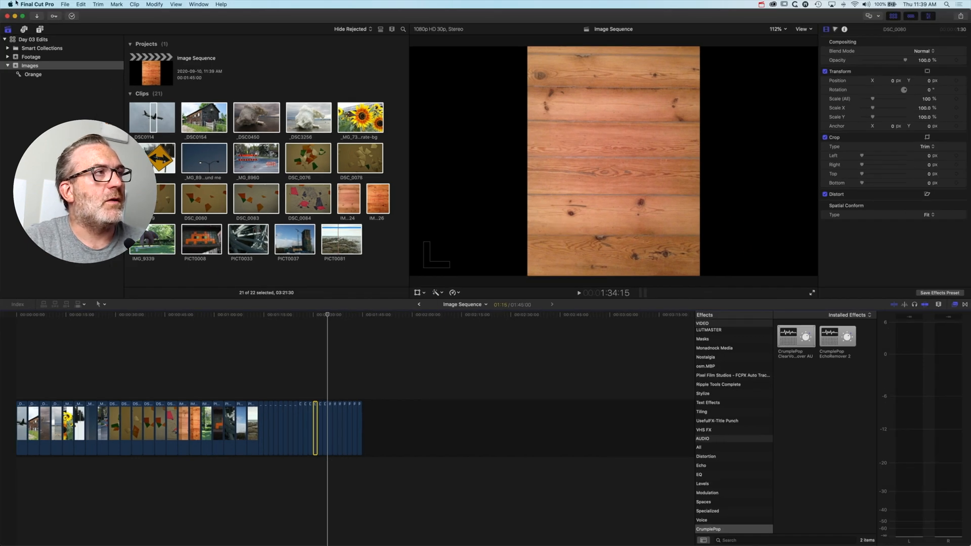
Open the Final Cut Pro menu to reach Preferences.
{"action": "left_click", "coordinate": [37, 5]}
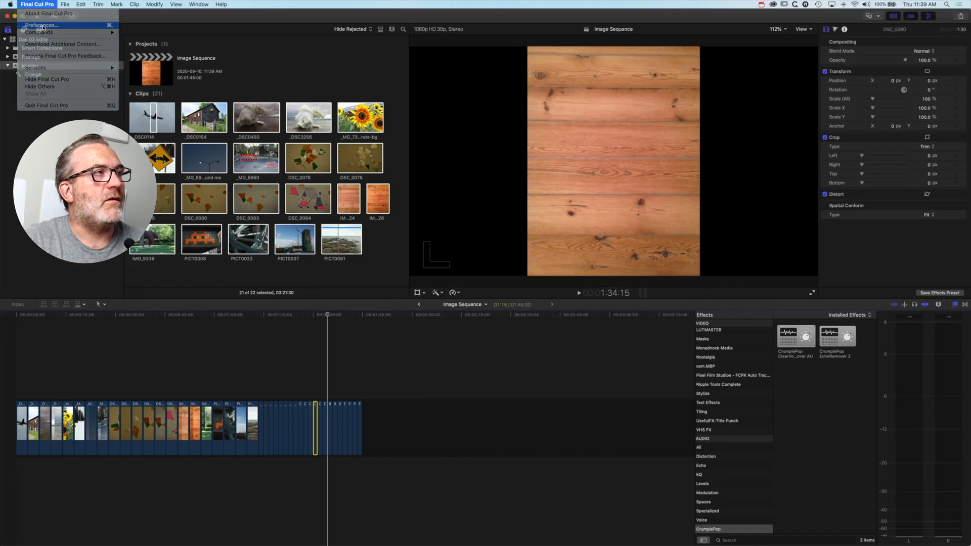
Set the default still image duration to 0.50 seconds in Editing preferences.
{"action": "left_click", "coordinate": [40, 25]}
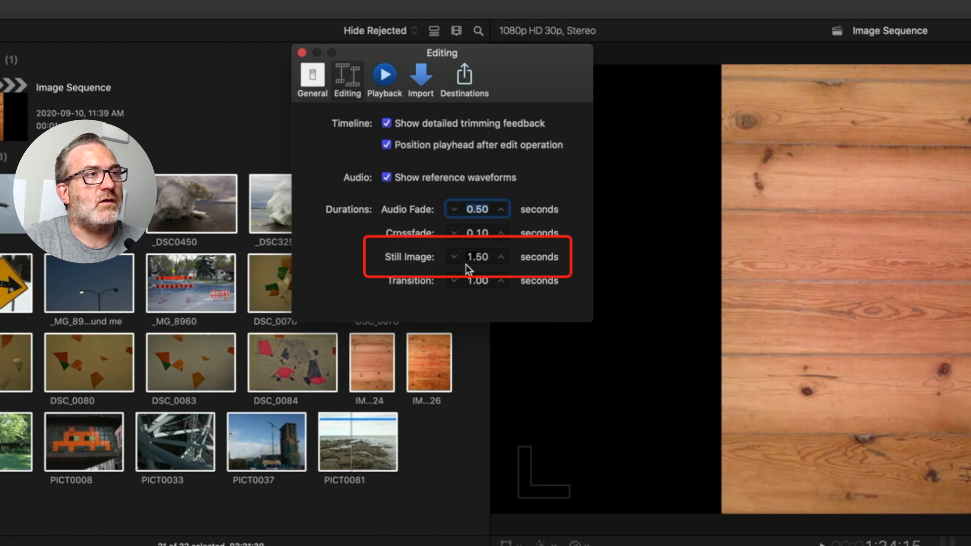
{"action": "mouse_move", "coordinate": [480, 265]}
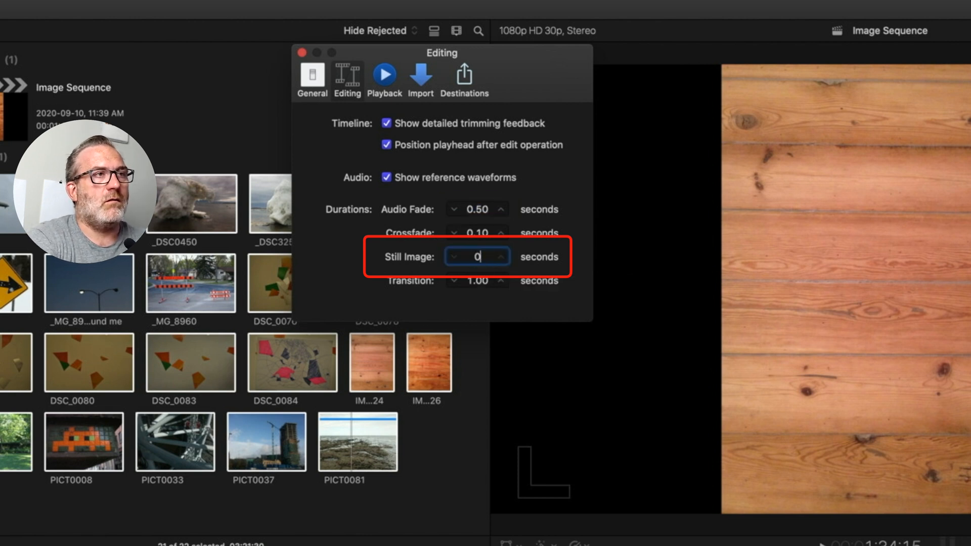
{"action": "type", "text": "0.50"}
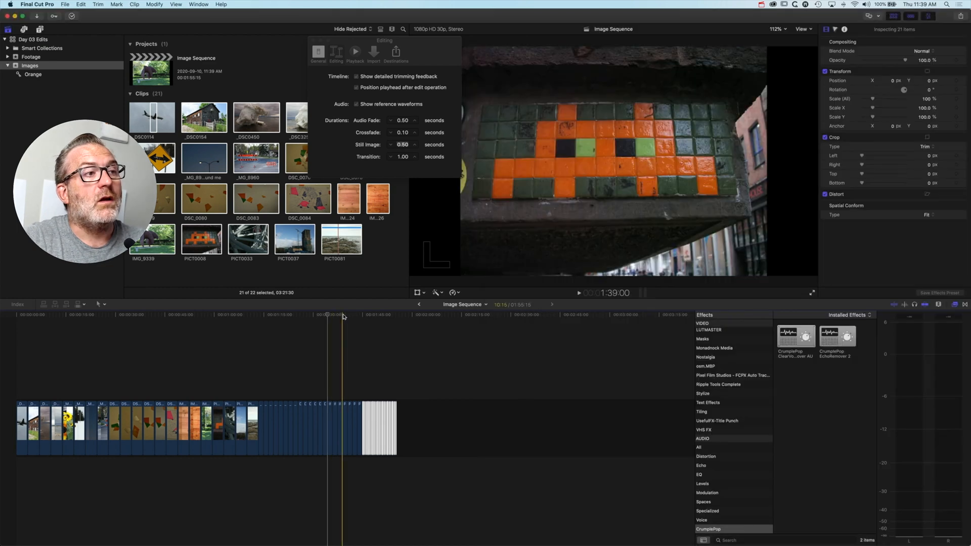
{"action": "left_click", "coordinate": [396, 315]}
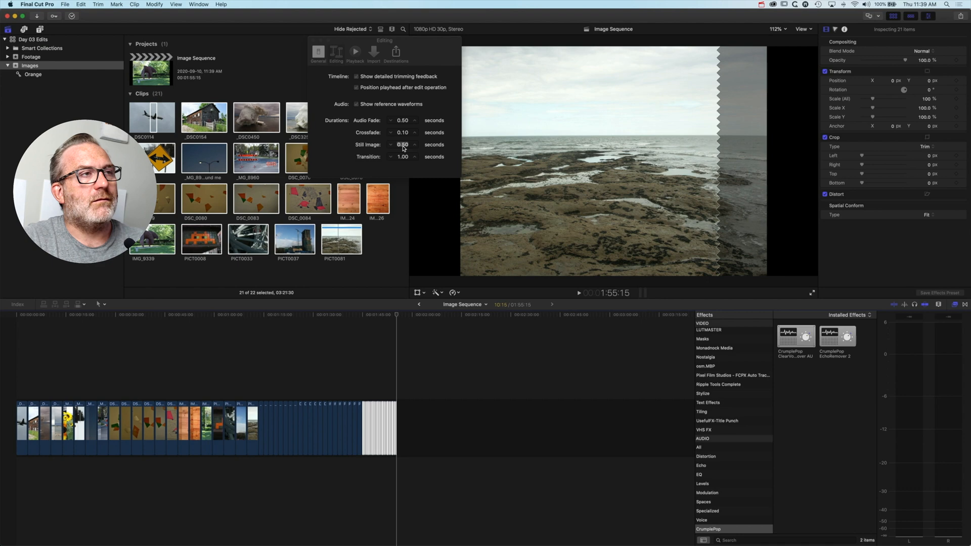
{"action": "mouse_move", "coordinate": [402, 144]}
{"action": "type", "text": "0.1"}
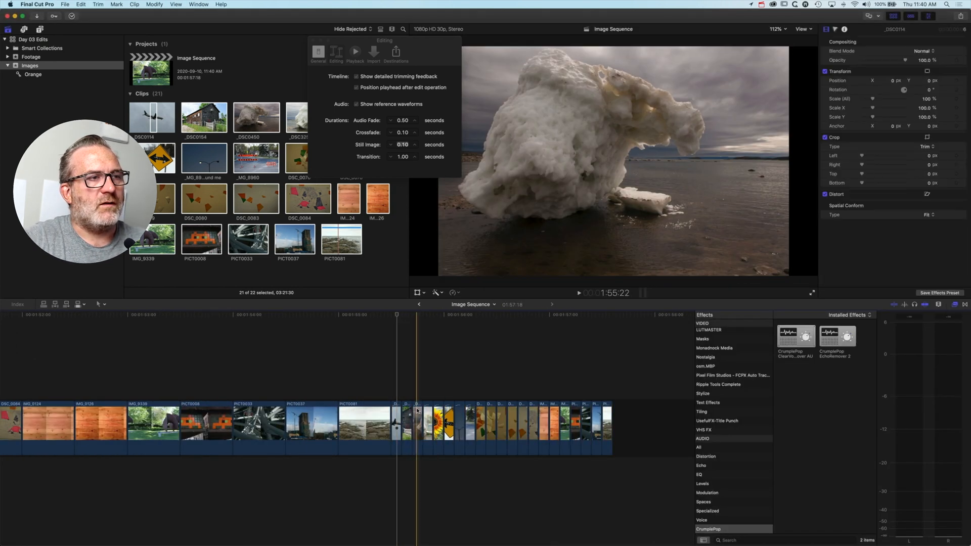
Select the still clips after PICT0081, preview them, and shorten their durations.
{"action": "left_click", "coordinate": [417, 424]}
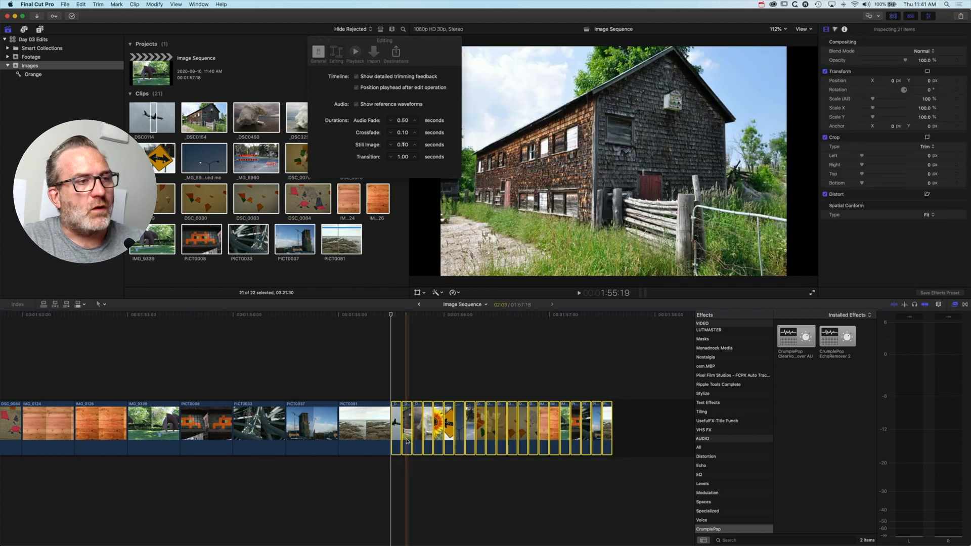
{"action": "left_click", "coordinate": [512, 330]}
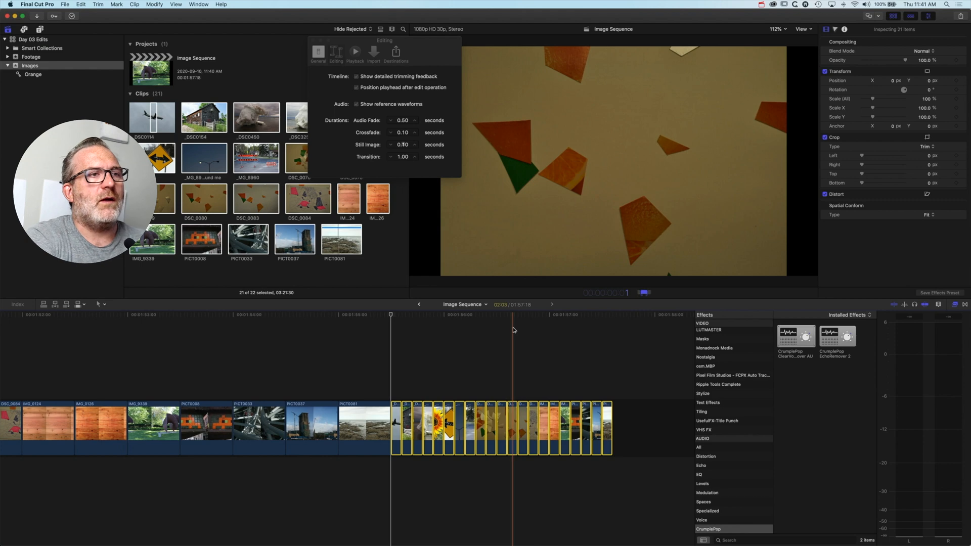
{"action": "key", "text": "space"}
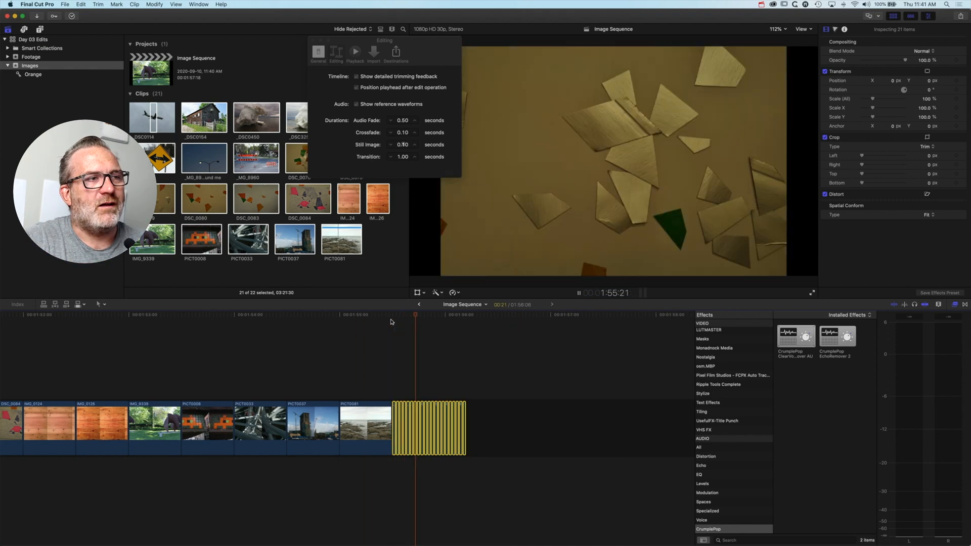
{"action": "left_click", "coordinate": [465, 315]}
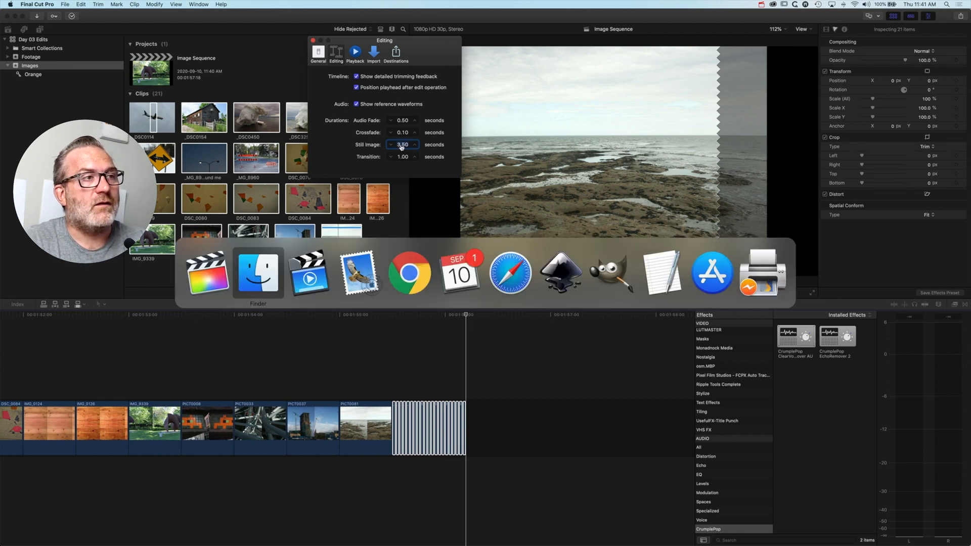
Append the selected browser stills to the primary storyline, extending the project to 3:09:21.
{"action": "left_click", "coordinate": [258, 272]}
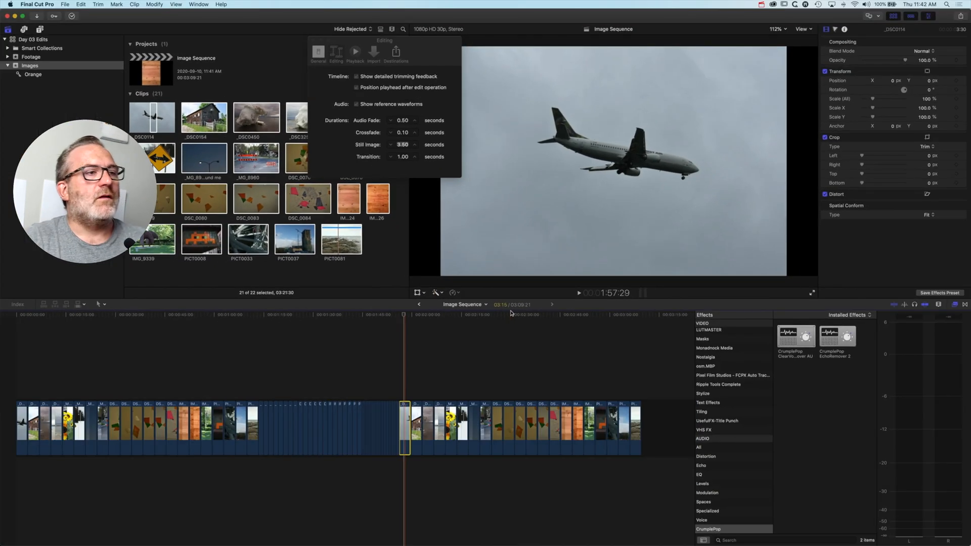
Lift the 21 stills from the storyline into a connected storyline and select it.
{"action": "left_click", "coordinate": [524, 315]}
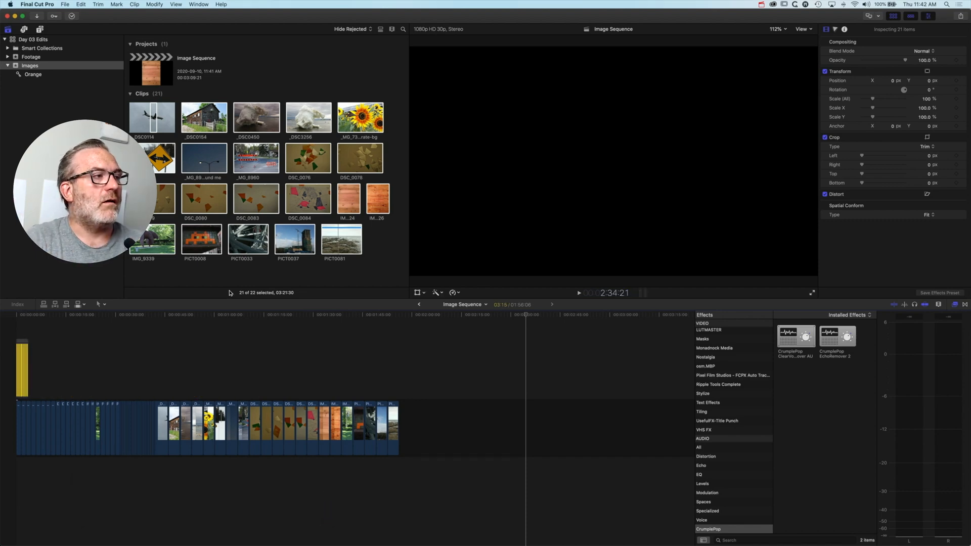
{"action": "left_click", "coordinate": [60, 343]}
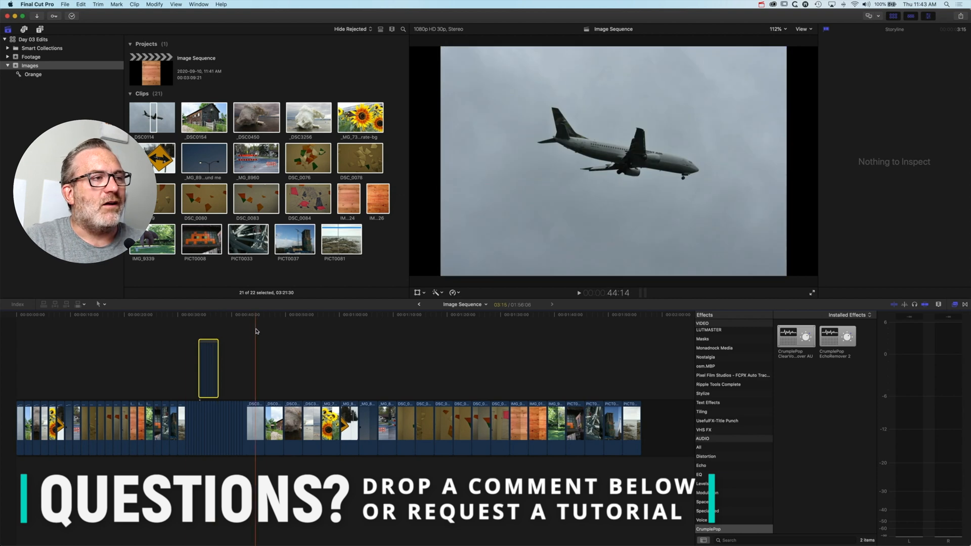
Move the connected storyline later and select the following primary stills for 131% scaling.
{"action": "left_click", "coordinate": [322, 314]}
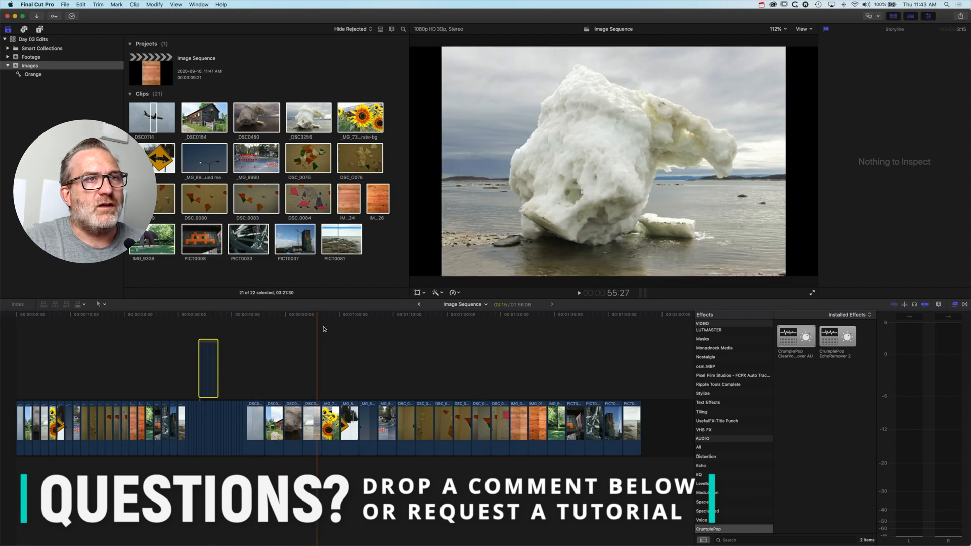
{"action": "left_click", "coordinate": [585, 315]}
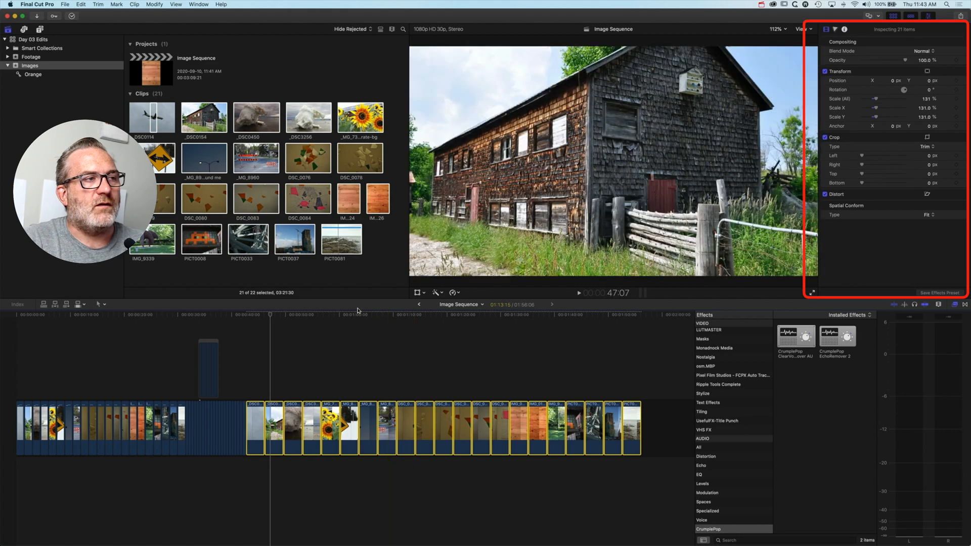
{"action": "left_click", "coordinate": [285, 322]}
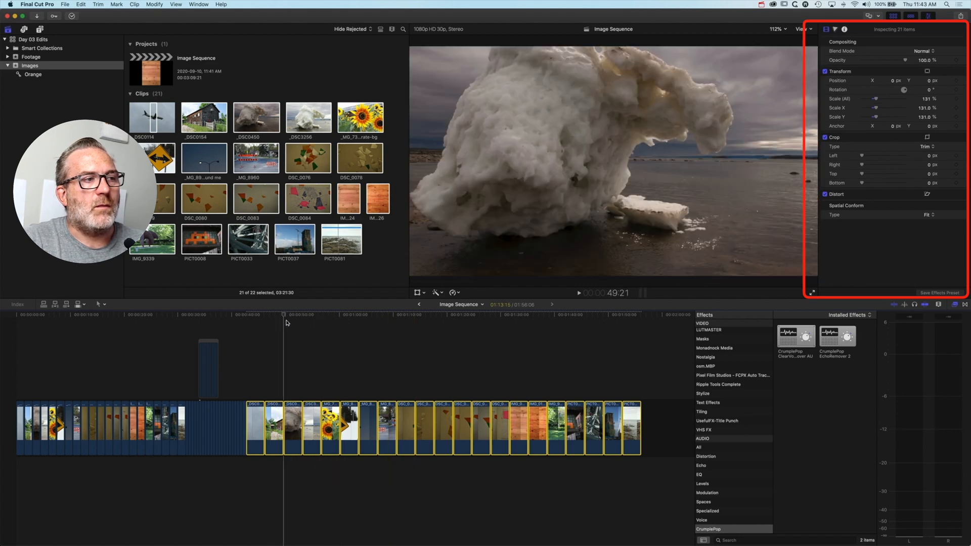
{"action": "left_click", "coordinate": [321, 322]}
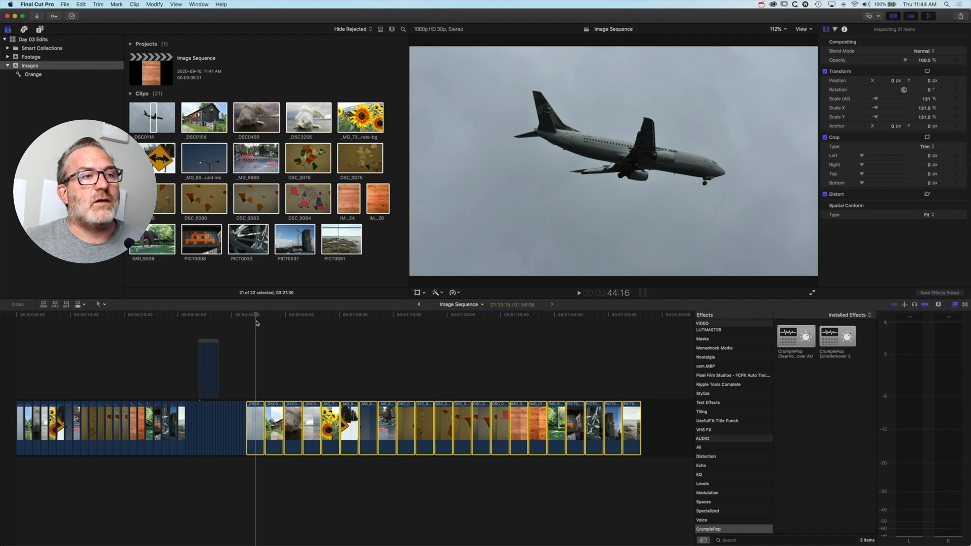
{"action": "mouse_move", "coordinate": [334, 197]}
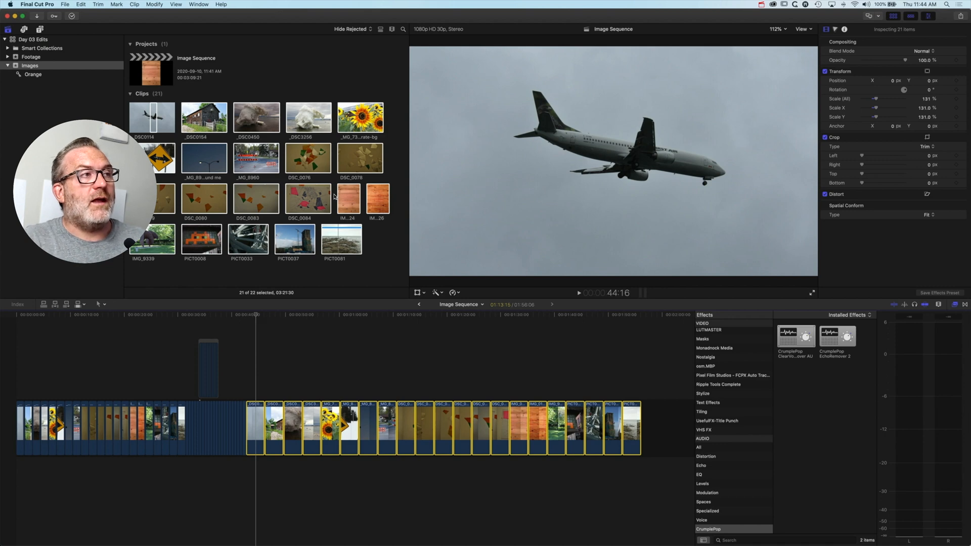
{"action": "left_click", "coordinate": [80, 5]}
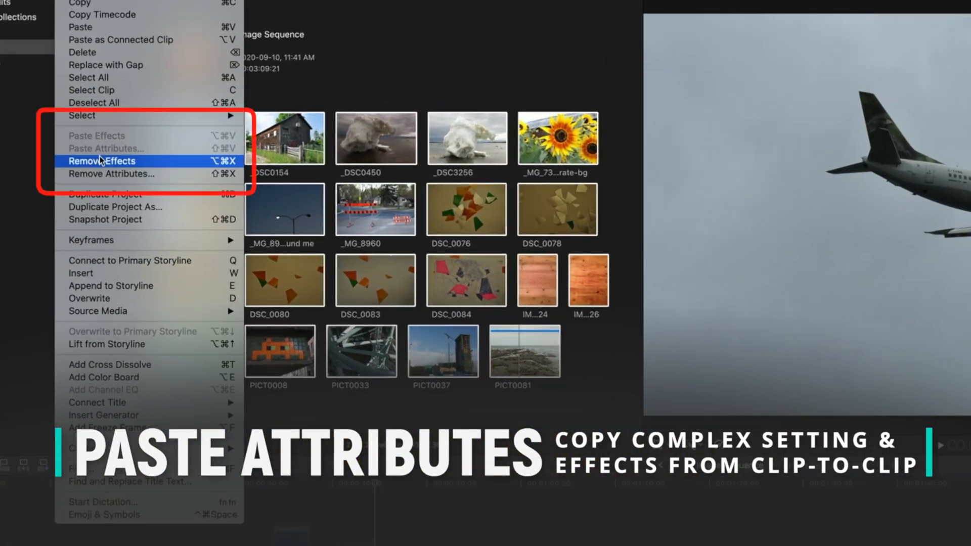
{"action": "mouse_move", "coordinate": [139, 152]}
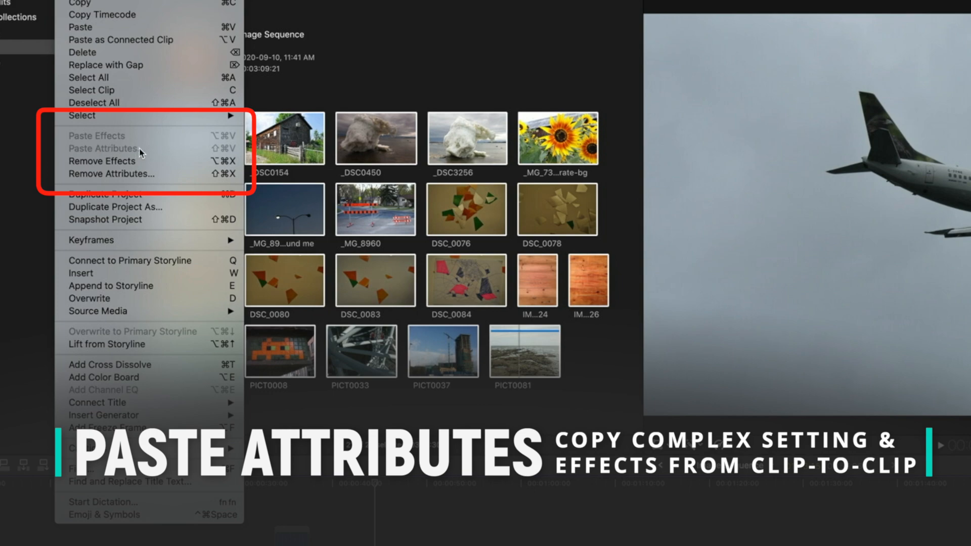